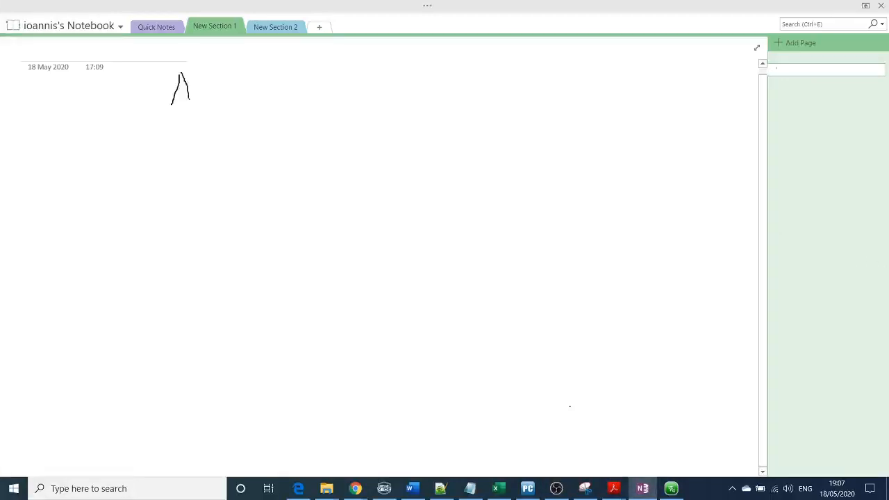
Write 'AND' at the top and sketch an AND gate with inputs A, B and output C
{"action": "left_click_drag", "start_coordinate": [170, 101], "coordinate": [229, 66]}
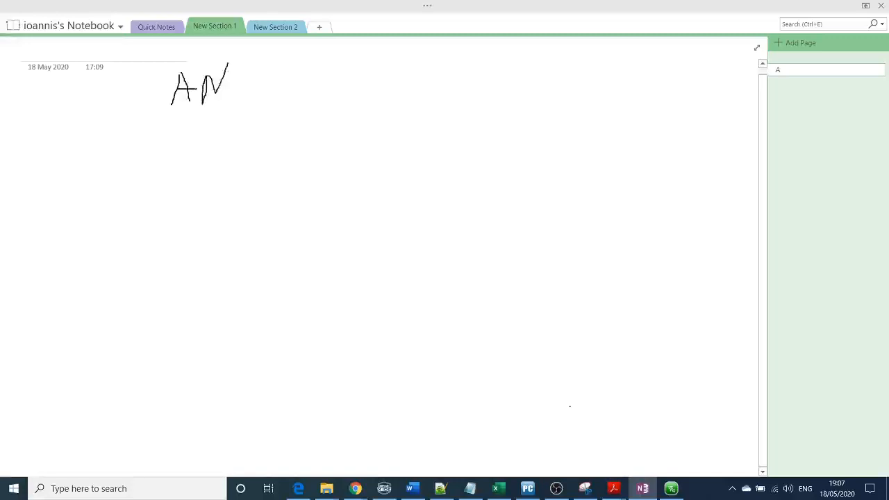
{"action": "left_click_drag", "start_coordinate": [233, 70], "coordinate": [243, 97]}
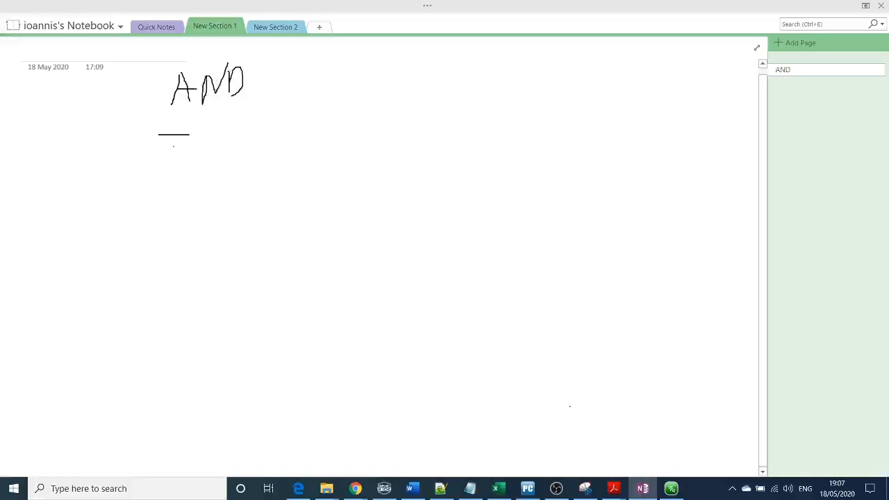
{"action": "left_click_drag", "start_coordinate": [156, 151], "coordinate": [196, 152]}
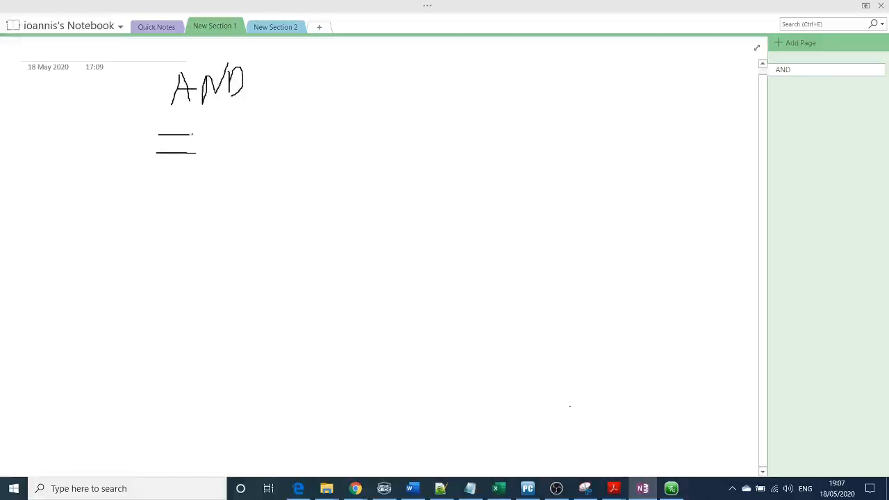
{"action": "left_click_drag", "start_coordinate": [194, 132], "coordinate": [222, 146]}
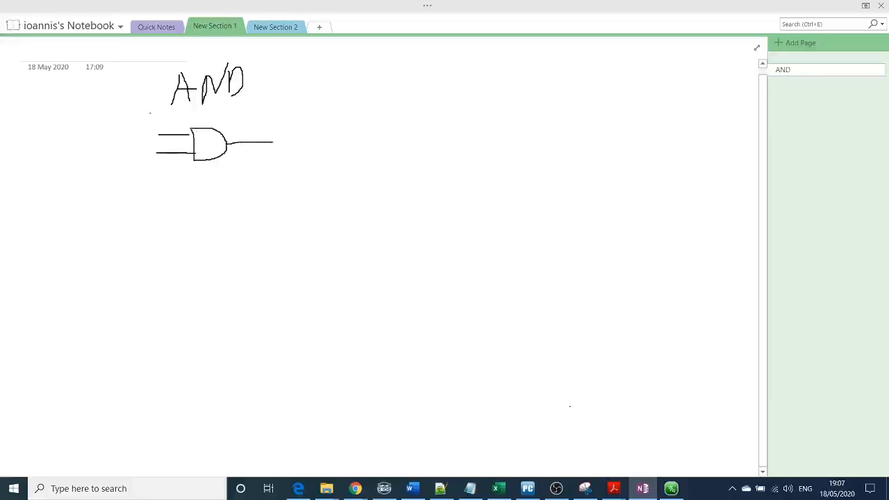
{"action": "left_click_drag", "start_coordinate": [145, 129], "coordinate": [157, 121]}
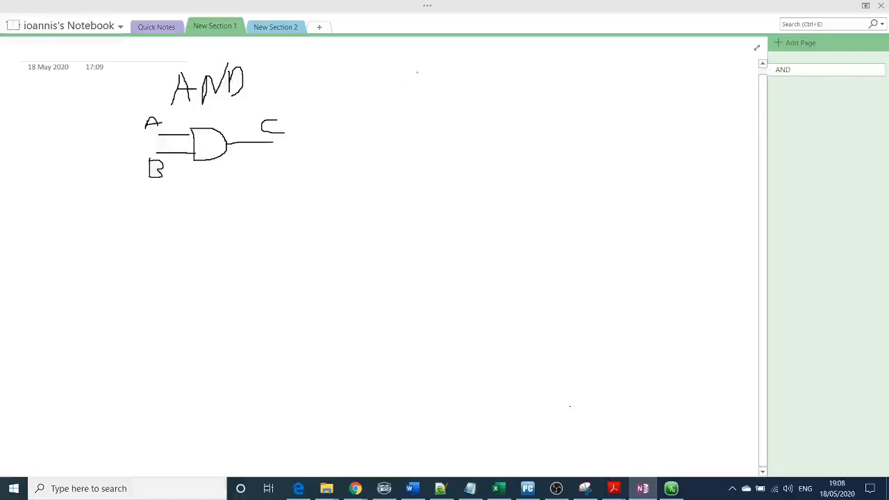
Draw an A, B | C truth table with four input rows and outputs 0, 0, 0, 1
{"action": "left_click_drag", "start_coordinate": [417, 73], "coordinate": [412, 94]}
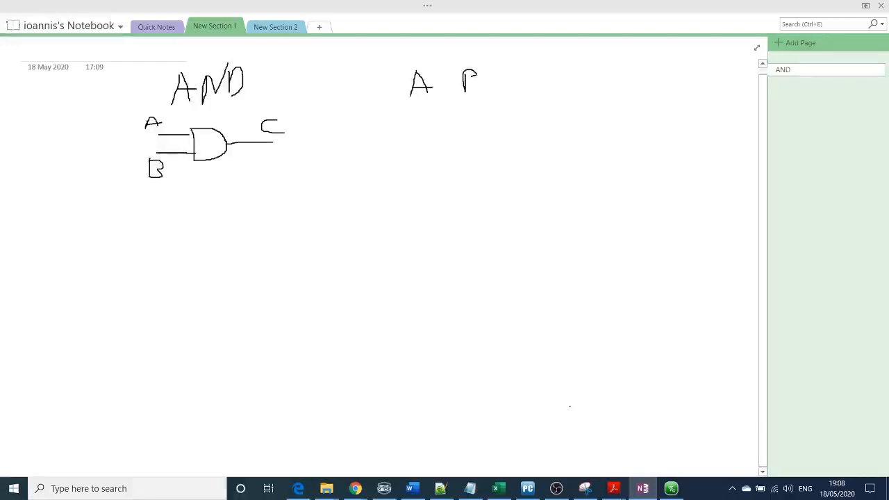
{"action": "left_click_drag", "start_coordinate": [472, 76], "coordinate": [506, 174]}
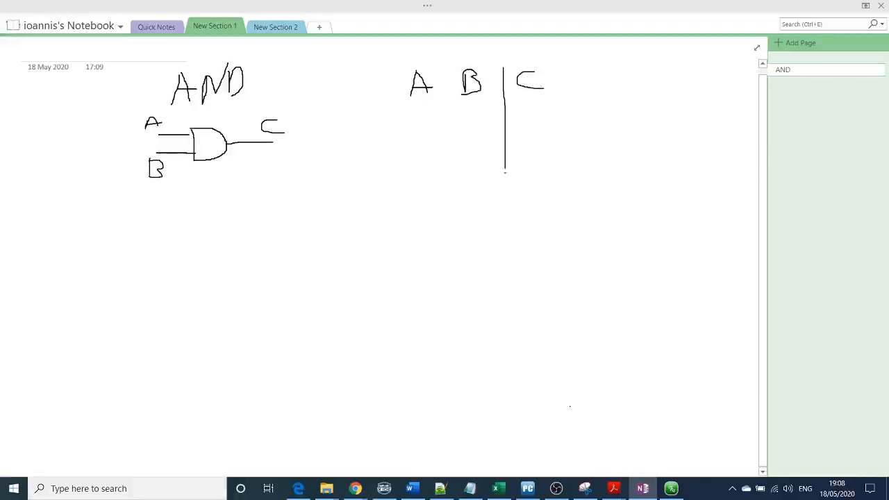
{"action": "left_click_drag", "start_coordinate": [400, 105], "coordinate": [553, 105]}
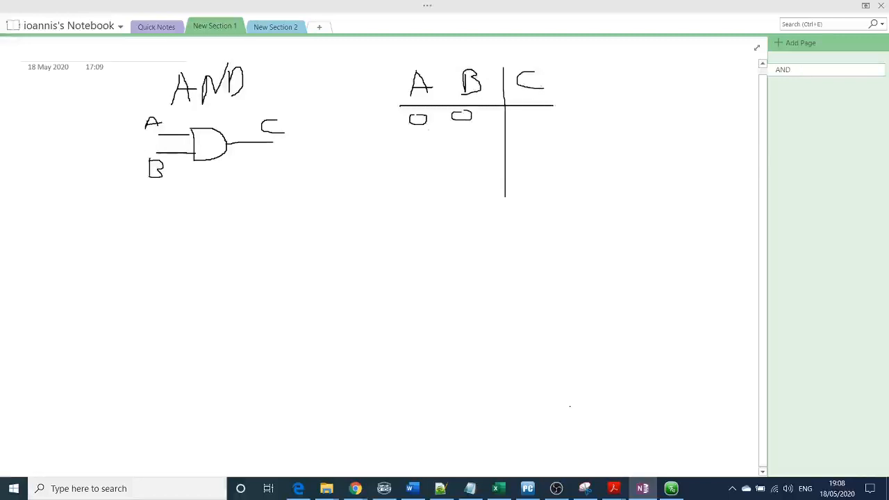
{"action": "left_click_drag", "start_coordinate": [417, 132], "coordinate": [465, 139]}
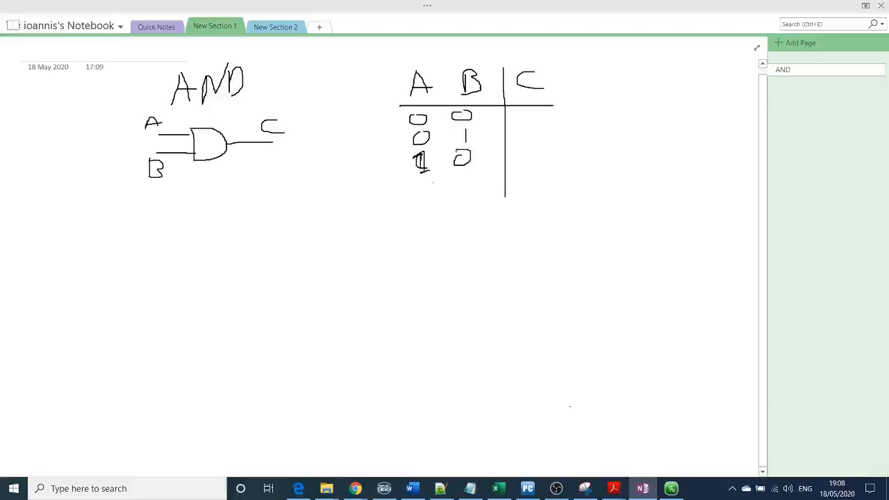
{"action": "left_click_drag", "start_coordinate": [421, 182], "coordinate": [421, 201]}
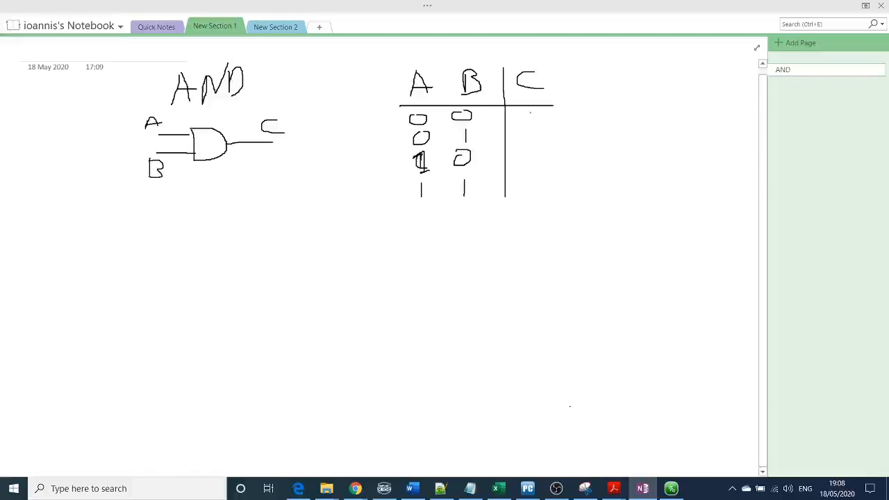
{"action": "left_click_drag", "start_coordinate": [528, 114], "coordinate": [539, 118]}
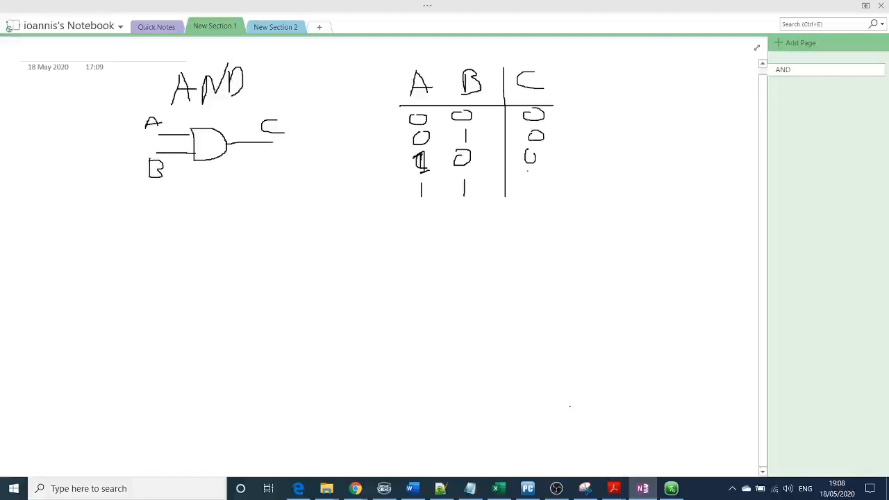
{"action": "left_click_drag", "start_coordinate": [530, 177], "coordinate": [530, 195]}
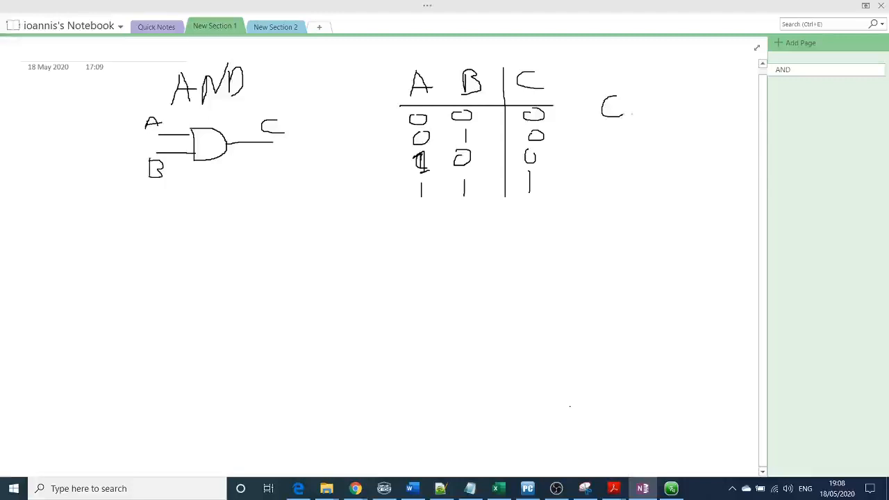
Handwrite C = A·B right of the truth table and begin the OR gate shape below
{"action": "left_click_drag", "start_coordinate": [629, 108], "coordinate": [646, 111]}
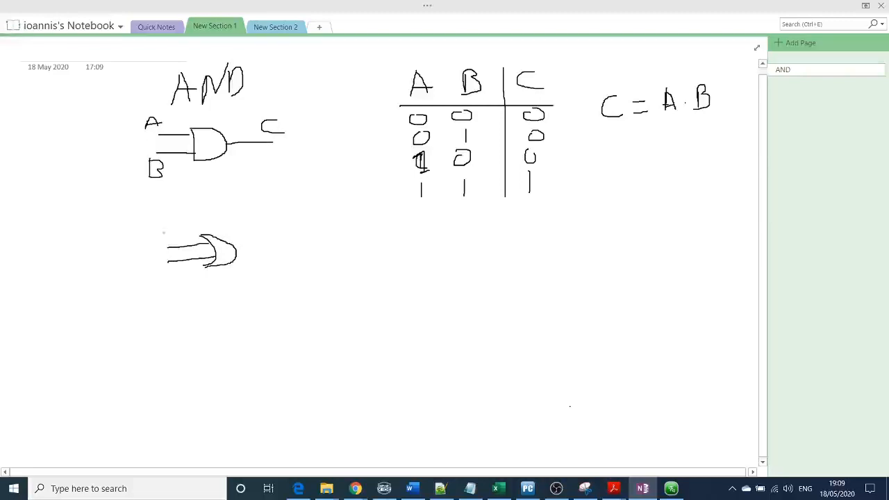
Title the second gate OR, label A, B and C, and rule a line under the AND table
{"action": "left_click_drag", "start_coordinate": [163, 240], "coordinate": [173, 233]}
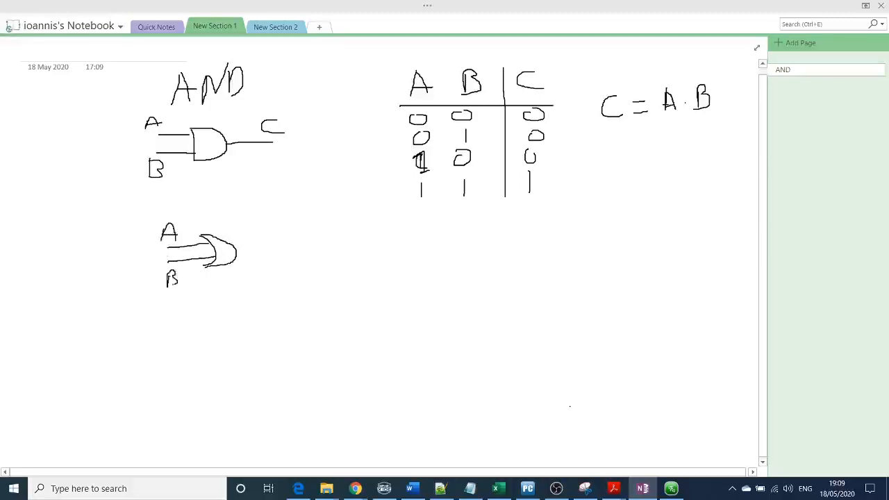
{"action": "left_click_drag", "start_coordinate": [236, 250], "coordinate": [281, 241]}
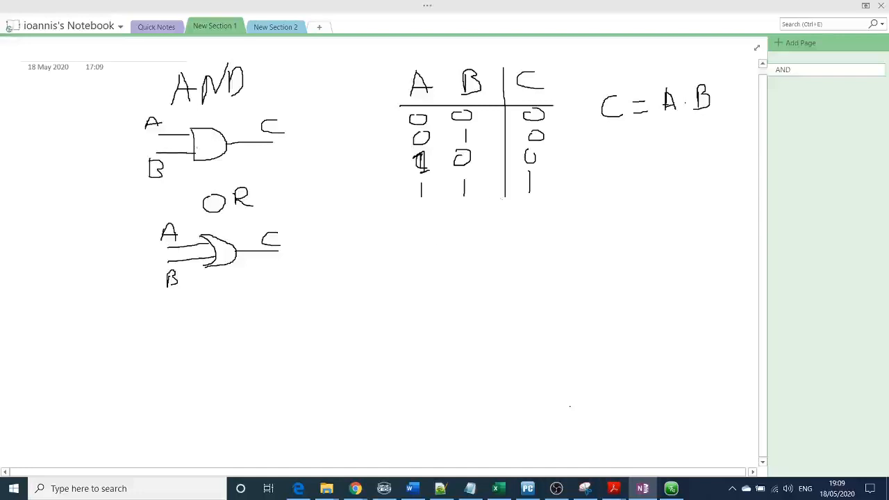
{"action": "left_click_drag", "start_coordinate": [399, 207], "coordinate": [573, 211]}
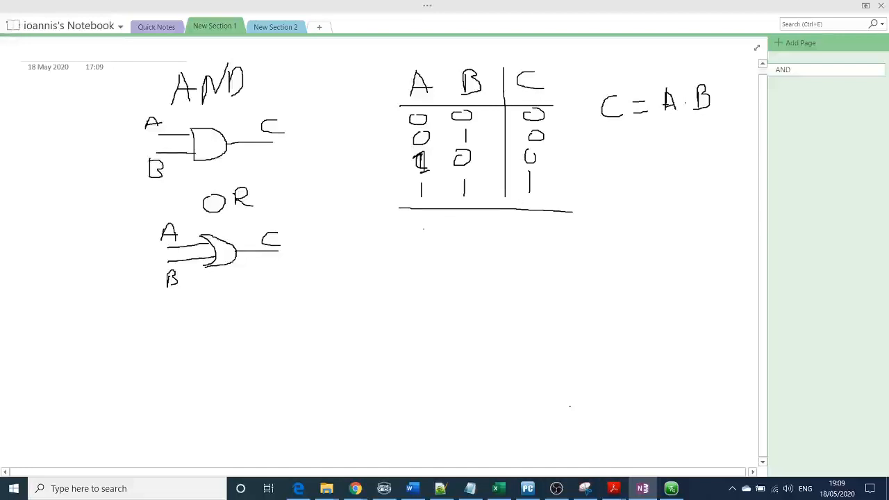
Draw the A, B, C OR truth table with outputs 0, 1, 1, 1 and write C = A+B
{"action": "left_click_drag", "start_coordinate": [417, 221], "coordinate": [466, 221]}
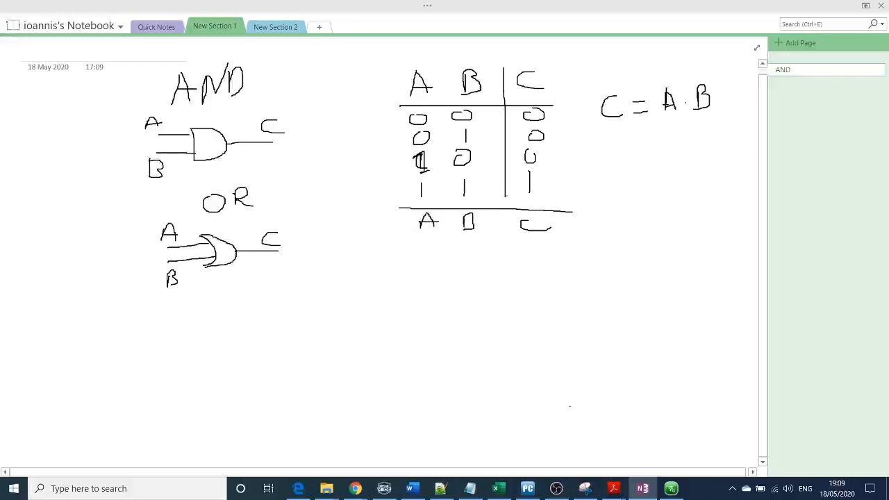
{"action": "left_click_drag", "start_coordinate": [503, 209], "coordinate": [502, 341]}
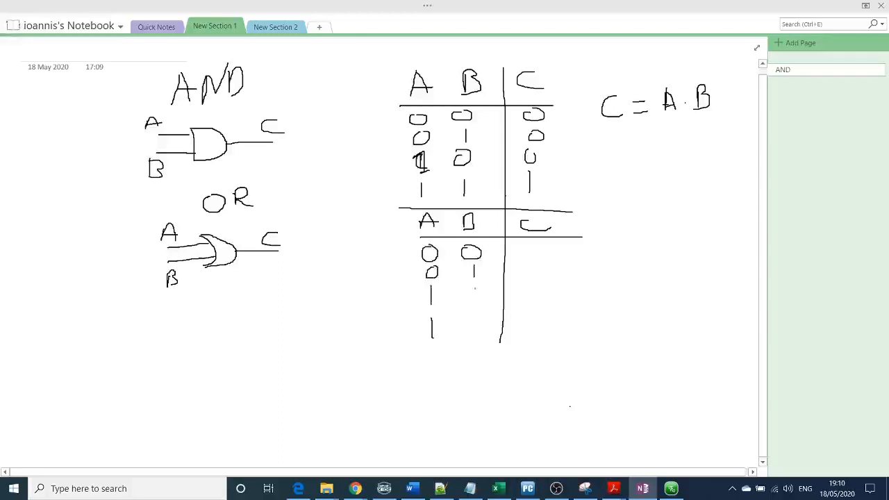
{"action": "left_click_drag", "start_coordinate": [466, 288], "coordinate": [476, 302]}
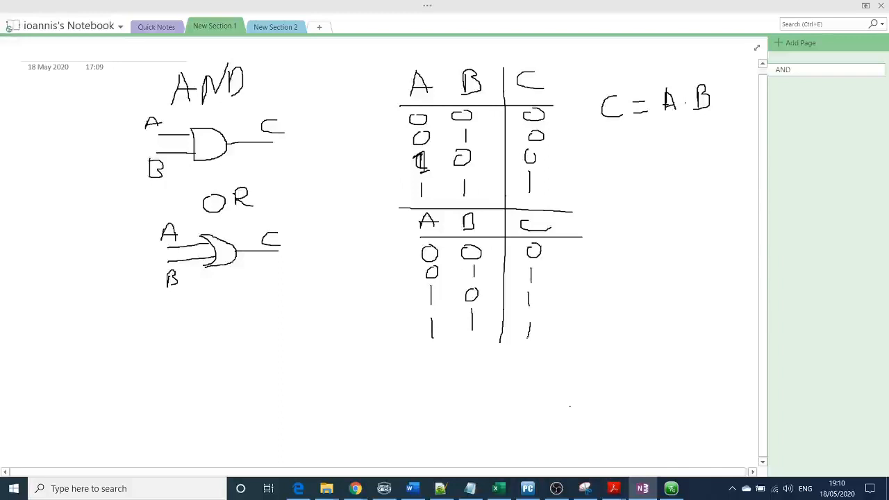
{"action": "left_click_drag", "start_coordinate": [601, 247], "coordinate": [657, 251]}
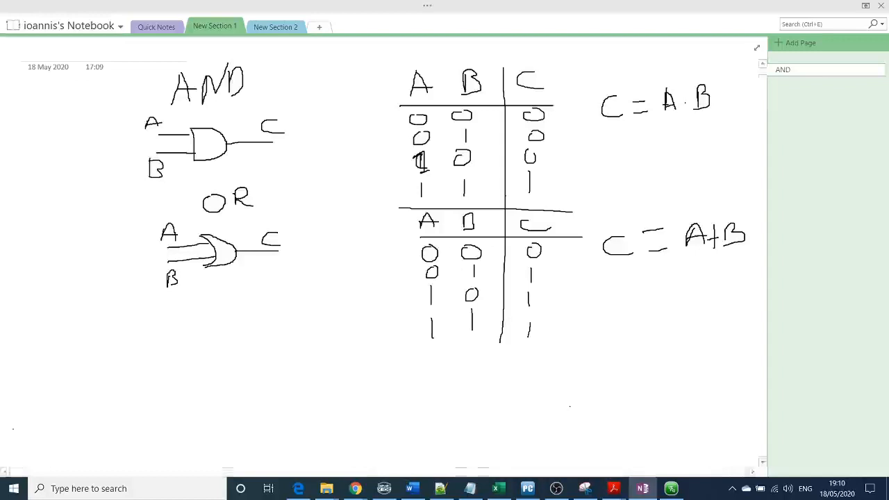
Draw the NOT gate with input A, output B and values 0/1 and 1/0
{"action": "left_click", "coordinate": [223, 363]}
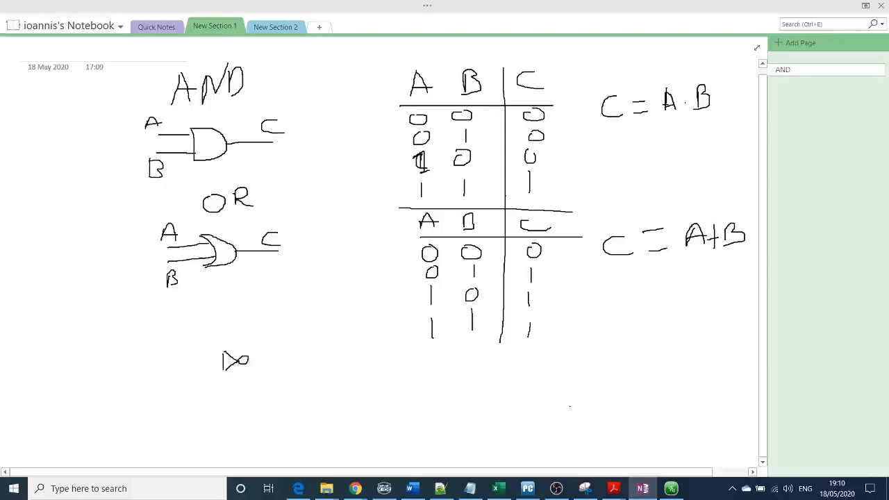
{"action": "left_click_drag", "start_coordinate": [247, 361], "coordinate": [281, 360]}
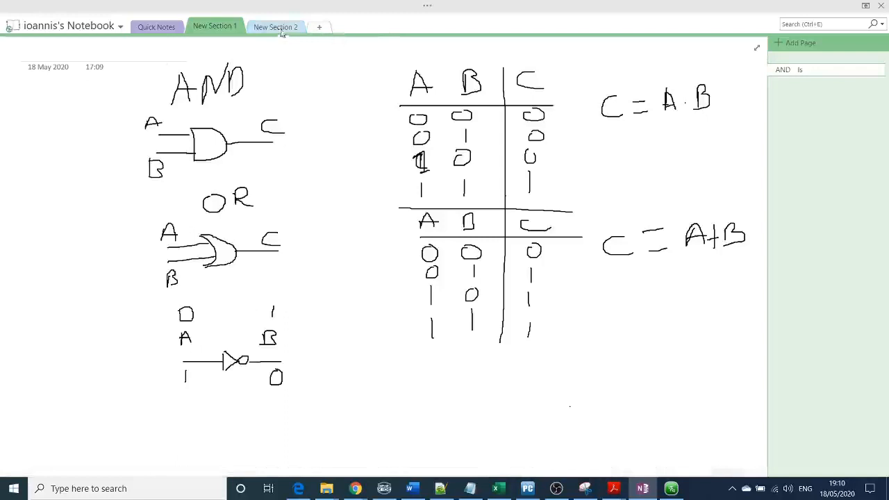
Switch to the New Section 2 tab, then click the neighbouring section tab
{"action": "left_click", "coordinate": [275, 26]}
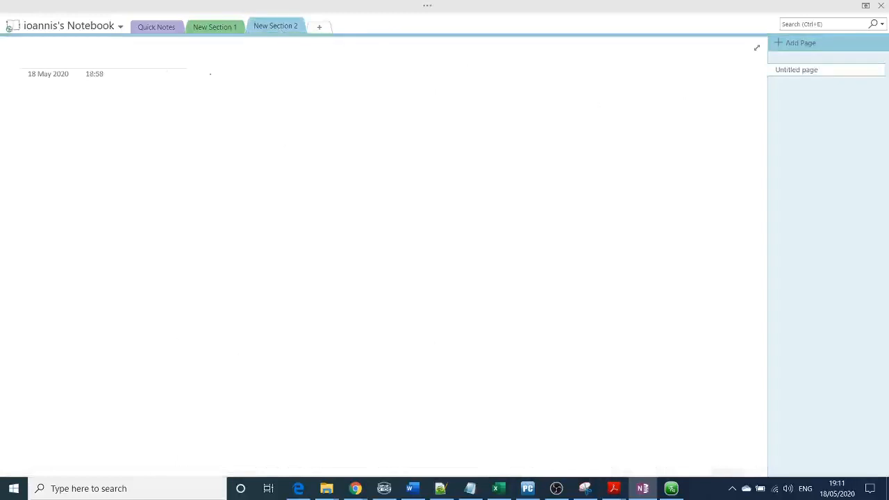
{"action": "left_click", "coordinate": [214, 27]}
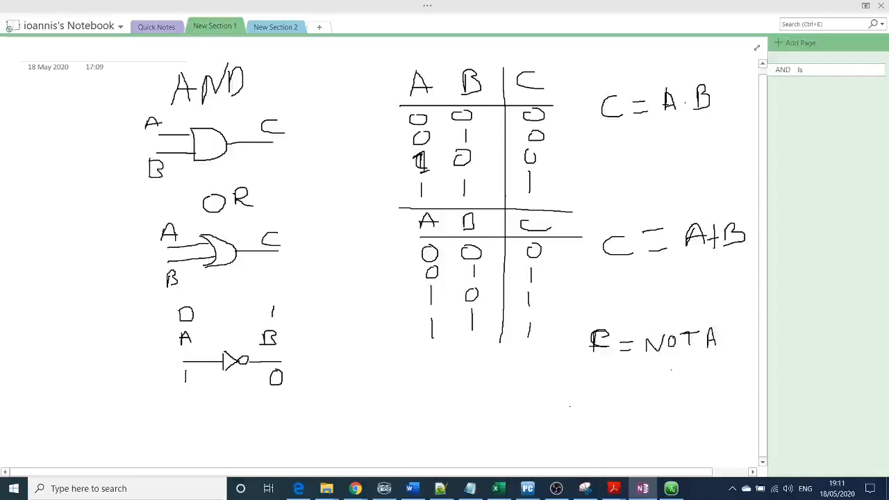
Handwrite A with an overbar beneath 'B = NOT A'
{"action": "left_click_drag", "start_coordinate": [667, 369], "coordinate": [674, 381]}
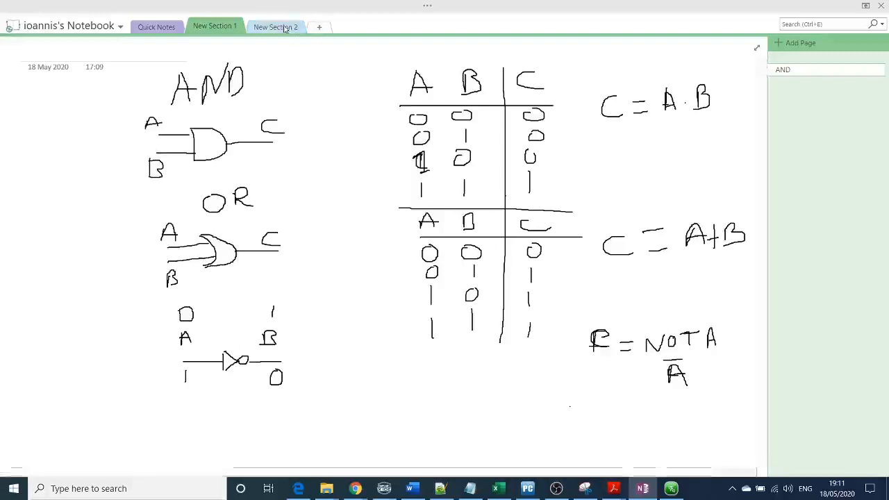
On the New Section 2 page, write the heading NAND and box its 'AND' part
{"action": "left_click", "coordinate": [276, 26]}
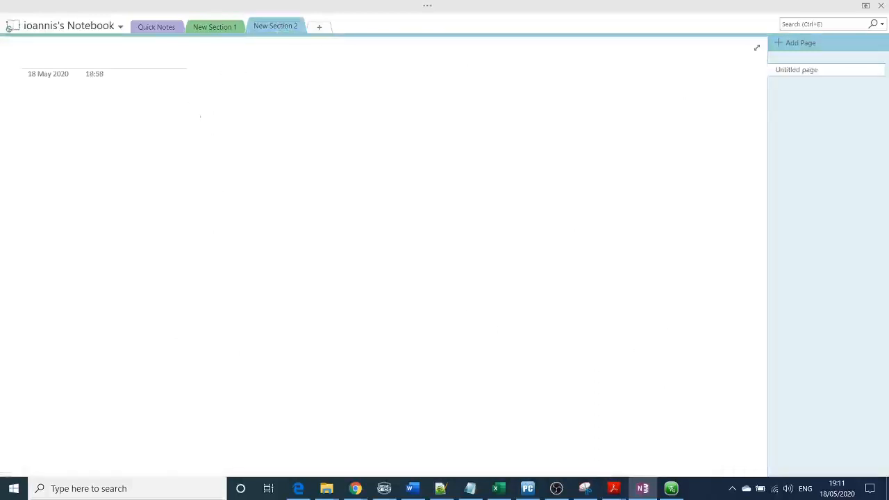
{"action": "left_click_drag", "start_coordinate": [217, 104], "coordinate": [247, 91]}
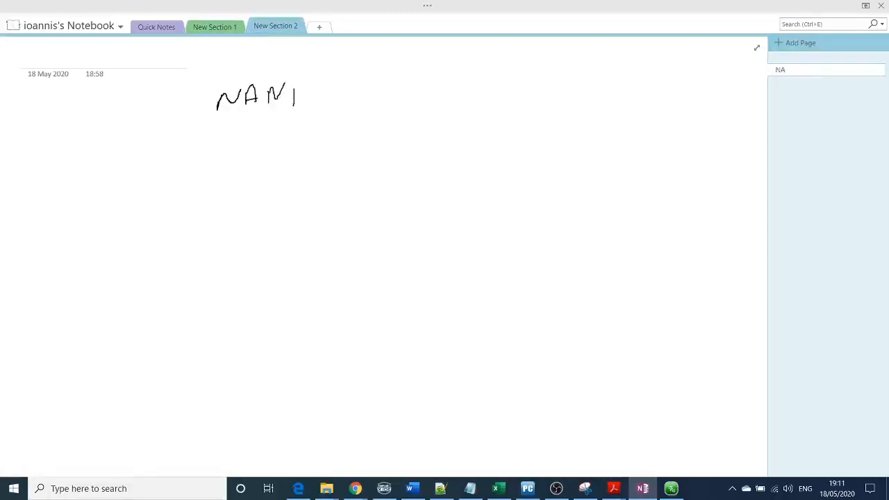
{"action": "left_click_drag", "start_coordinate": [296, 87], "coordinate": [306, 111]}
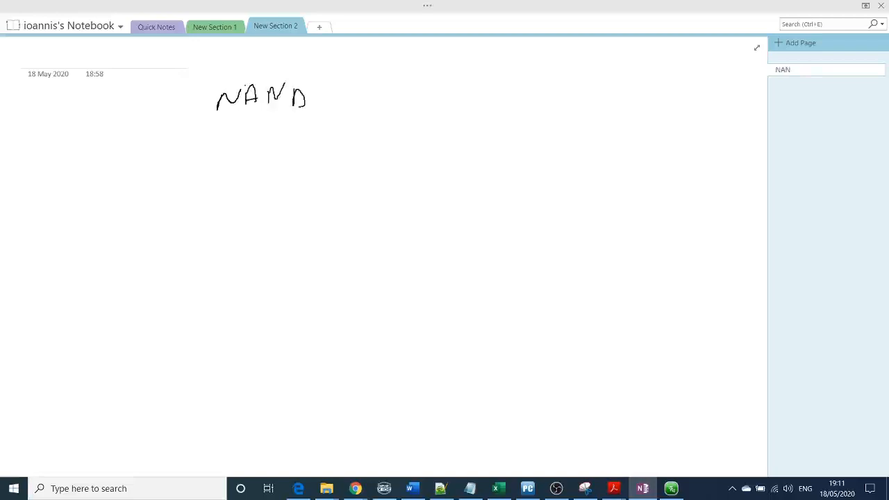
{"action": "left_click_drag", "start_coordinate": [241, 78], "coordinate": [322, 118]}
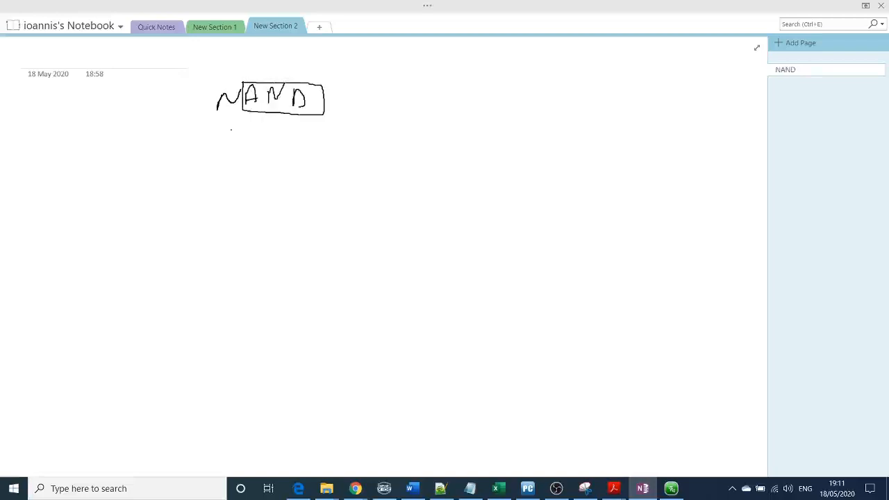
Draw the NAND gate with bubble and inputs A, B, and start an A, B, C table
{"action": "left_click_drag", "start_coordinate": [233, 129], "coordinate": [257, 152]}
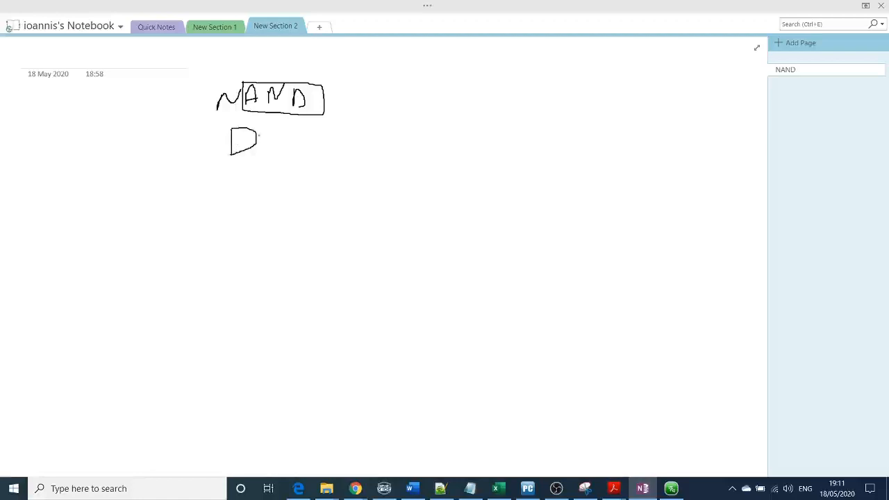
{"action": "left_click_drag", "start_coordinate": [260, 138], "coordinate": [264, 137]}
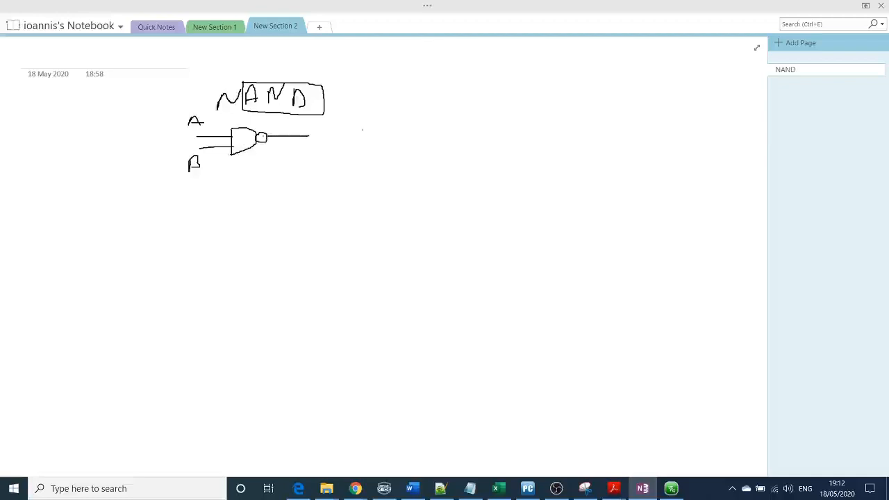
{"action": "left_click_drag", "start_coordinate": [469, 93], "coordinate": [497, 77]}
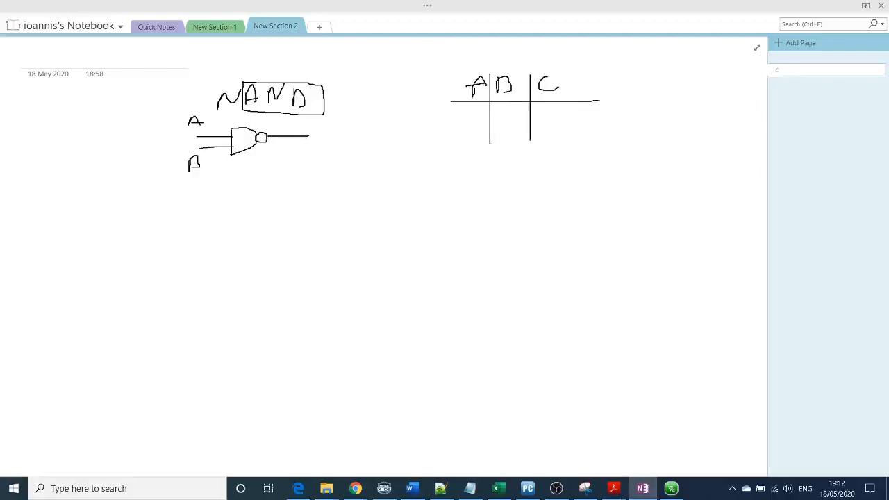
Fill the NAND table with outputs 1, 1, 1, 0 and sketch a boxed AND-then-NOT equivalent
{"action": "left_click_drag", "start_coordinate": [473, 107], "coordinate": [483, 115]}
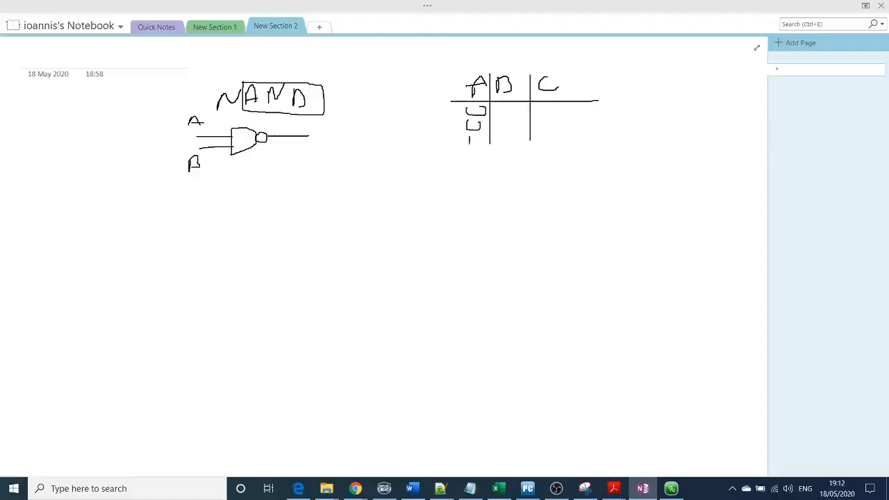
{"action": "left_click_drag", "start_coordinate": [487, 115], "coordinate": [487, 166]}
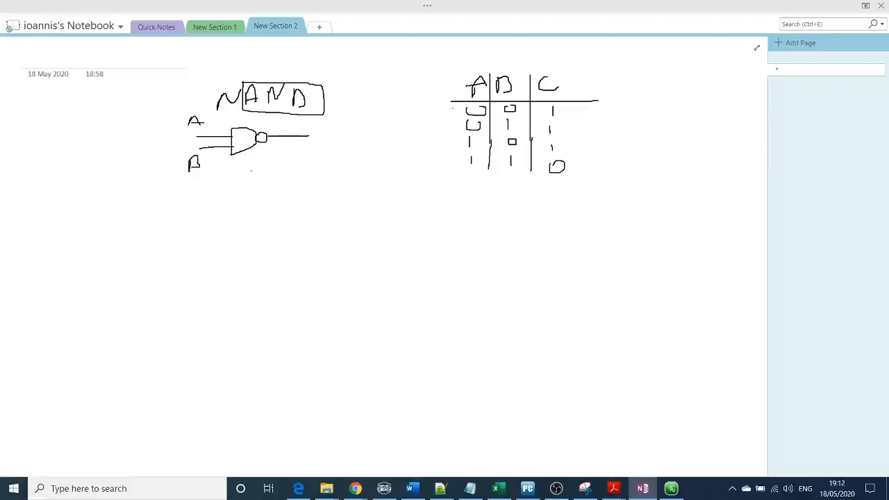
{"action": "left_click_drag", "start_coordinate": [253, 172], "coordinate": [266, 186]}
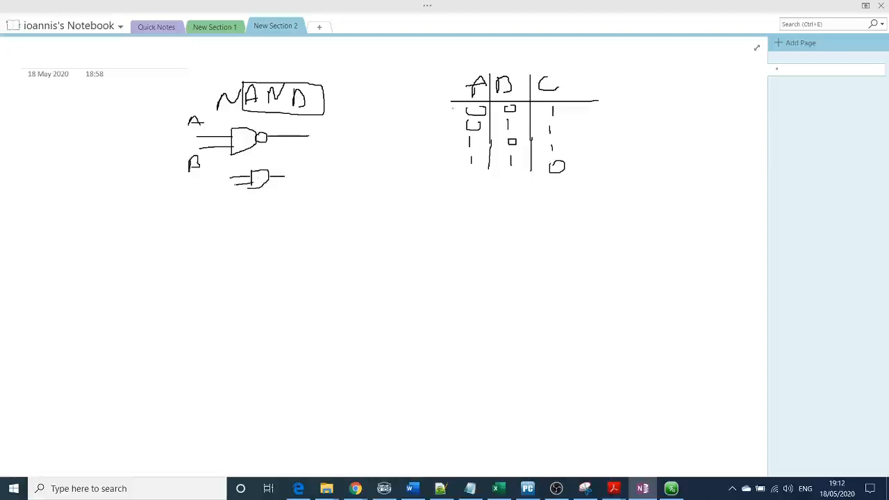
{"action": "left_click_drag", "start_coordinate": [277, 177], "coordinate": [292, 177]}
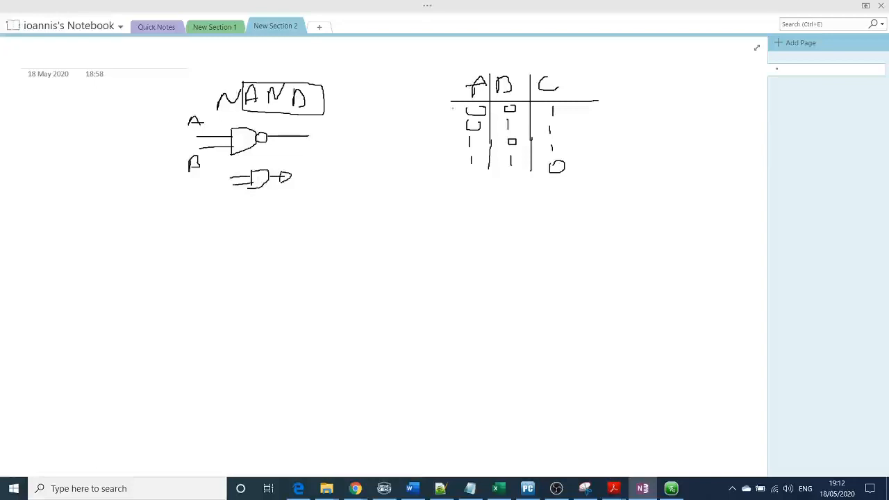
{"action": "left_click_drag", "start_coordinate": [291, 176], "coordinate": [323, 175]}
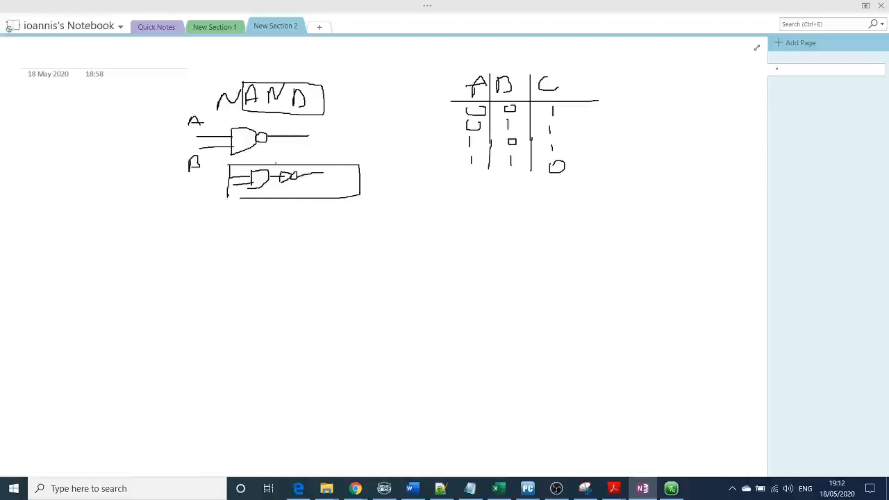
{"action": "left_click_drag", "start_coordinate": [278, 146], "coordinate": [292, 156]}
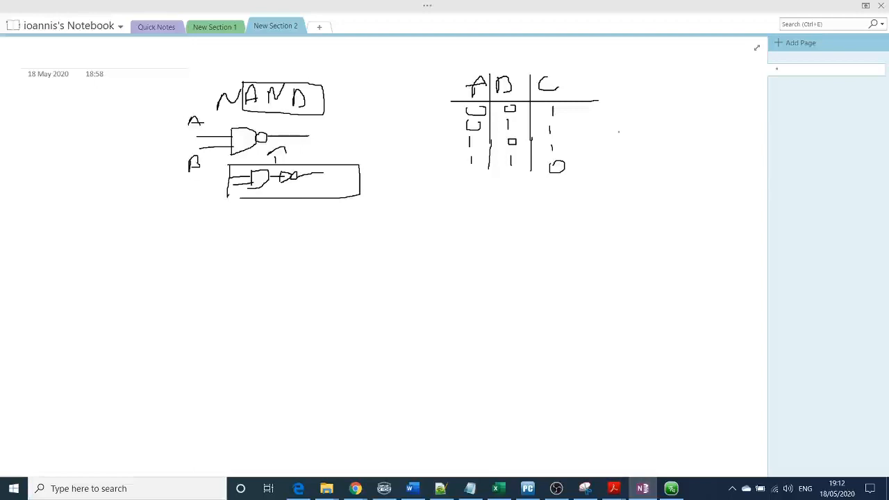
Write C = A·B with an overbar beside the table and add the NOR heading
{"action": "left_click_drag", "start_coordinate": [613, 128], "coordinate": [639, 135]}
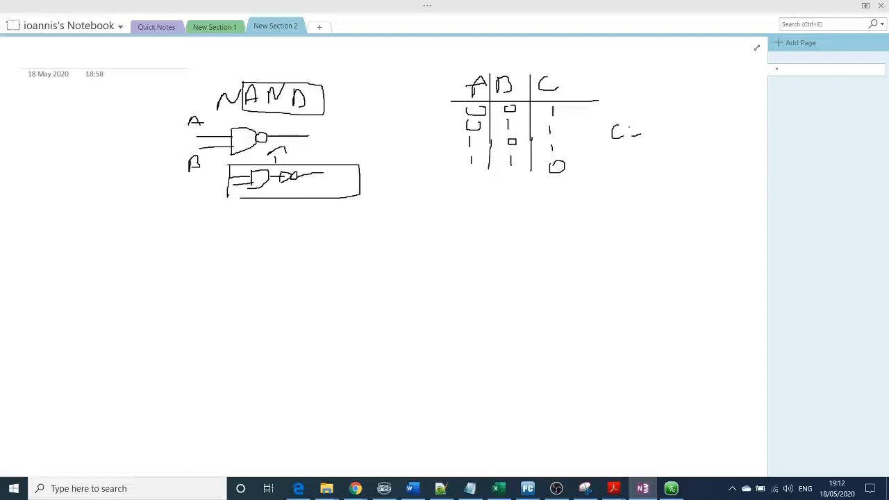
{"action": "left_click_drag", "start_coordinate": [636, 130], "coordinate": [664, 125]}
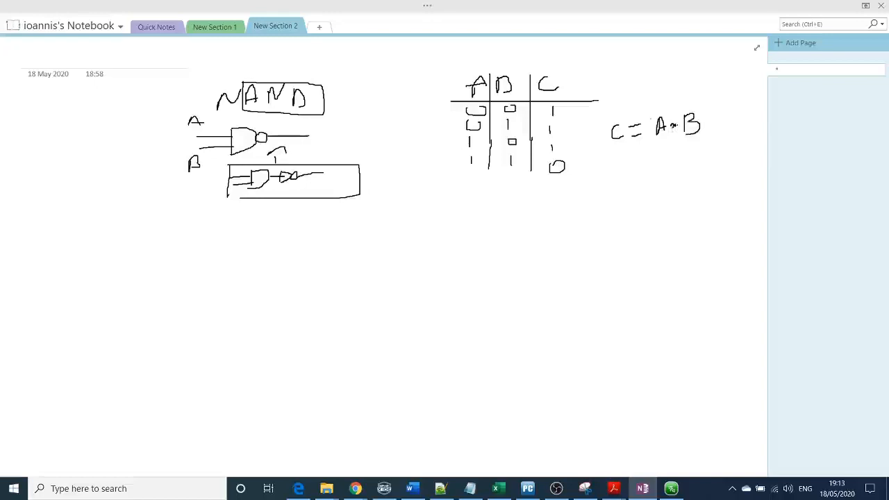
{"action": "left_click_drag", "start_coordinate": [657, 111], "coordinate": [691, 110]}
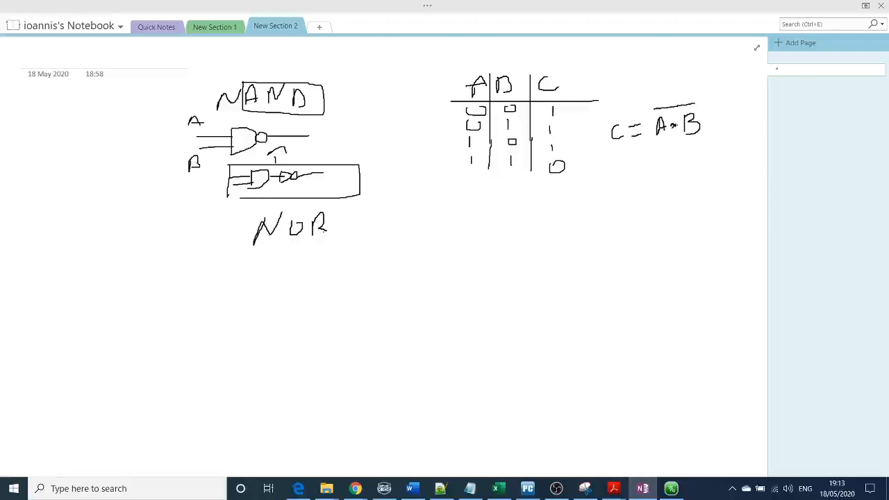
Draw the NOR gate with inputs A and B, truth table outputs 1, 0, 0, 0, and C = overbar(A+B)
{"action": "left_click_drag", "start_coordinate": [184, 285], "coordinate": [233, 285]}
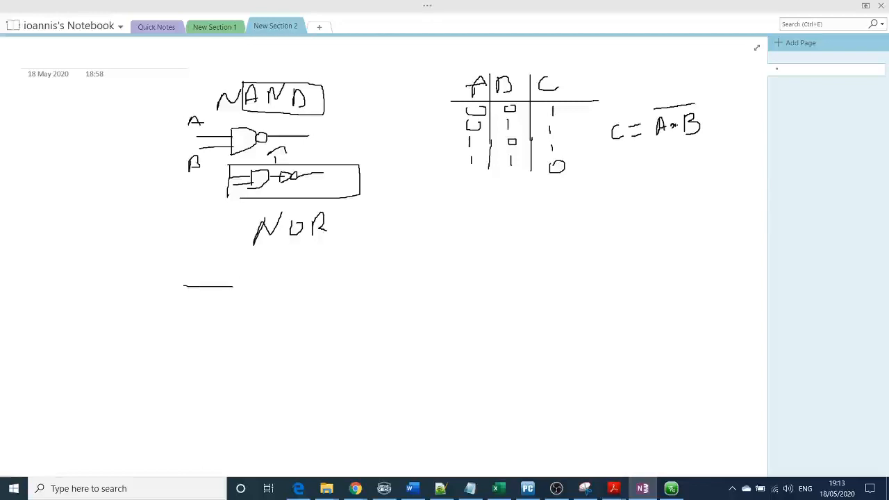
{"action": "left_click_drag", "start_coordinate": [208, 288], "coordinate": [250, 298]}
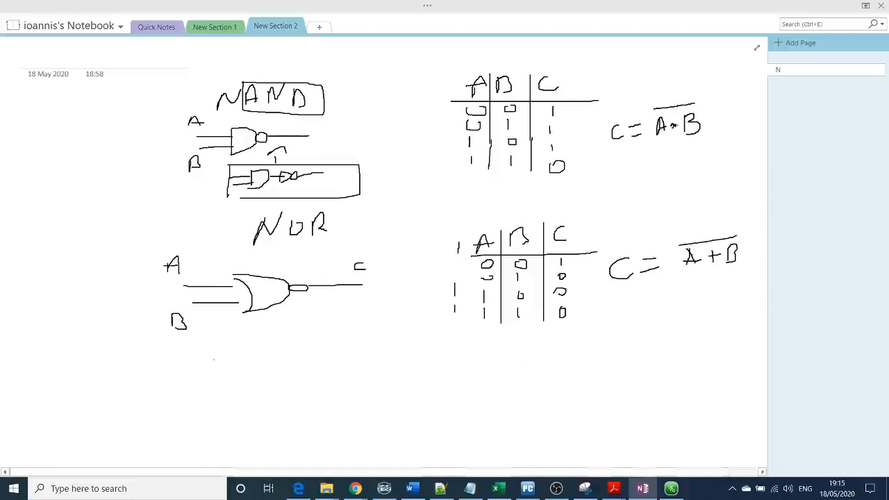
Draw the EX OR gate with inputs A and B, truth table outputs 0, 1, 1, 0, and begin C = A⊕B
{"action": "left_click_drag", "start_coordinate": [250, 365], "coordinate": [246, 389]}
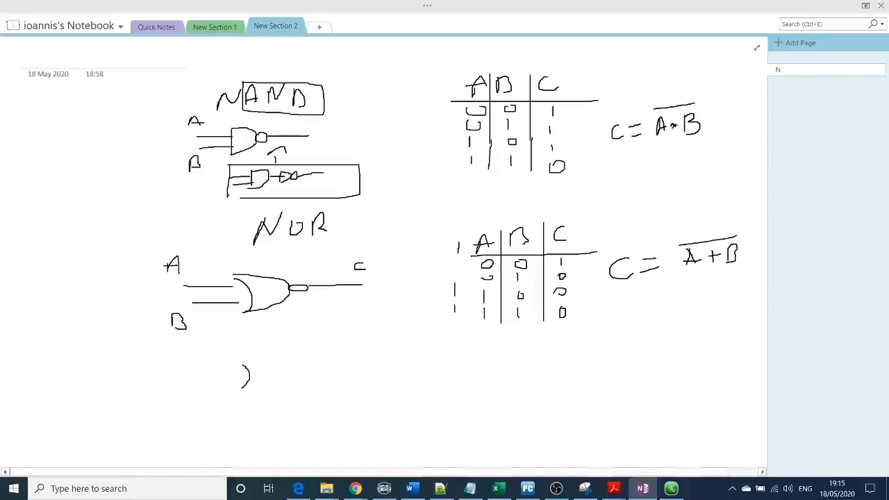
{"action": "left_click_drag", "start_coordinate": [250, 375], "coordinate": [278, 375]}
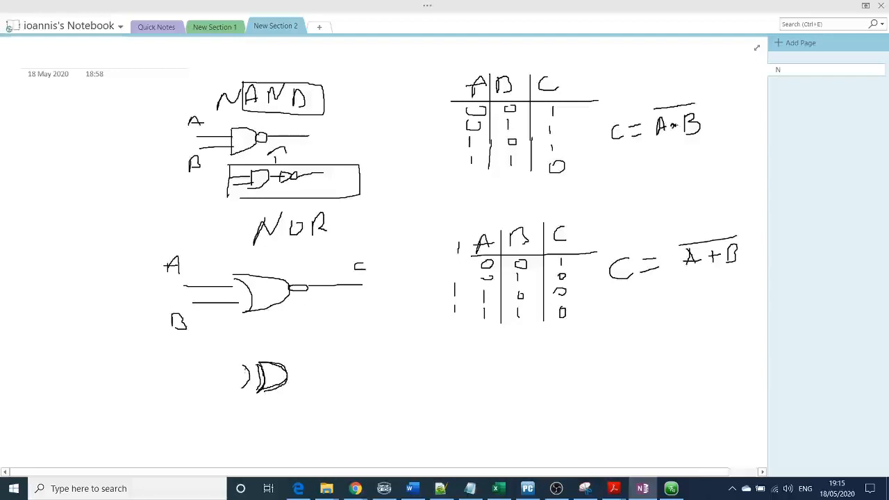
{"action": "left_click_drag", "start_coordinate": [187, 375], "coordinate": [243, 375]}
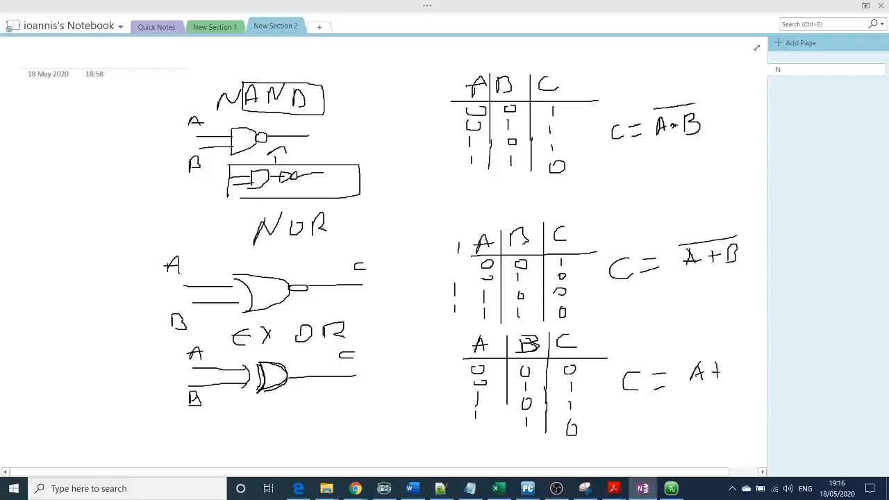
{"action": "left_click_drag", "start_coordinate": [699, 354], "coordinate": [723, 385]}
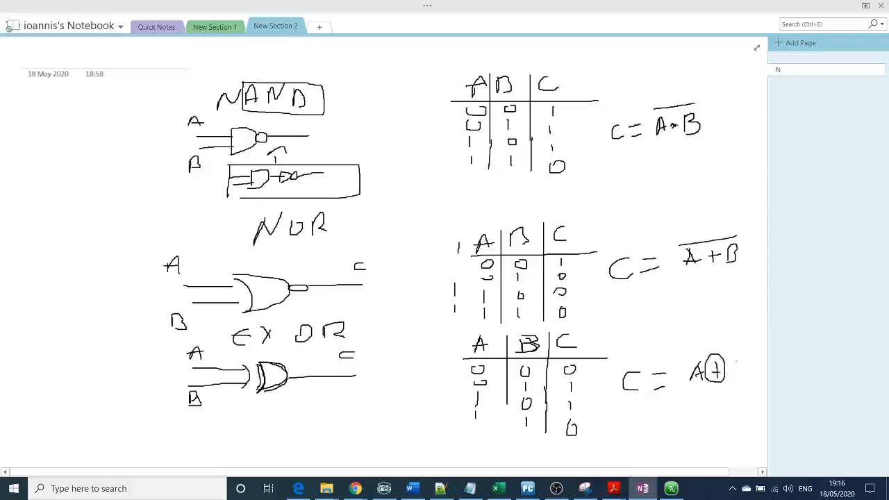